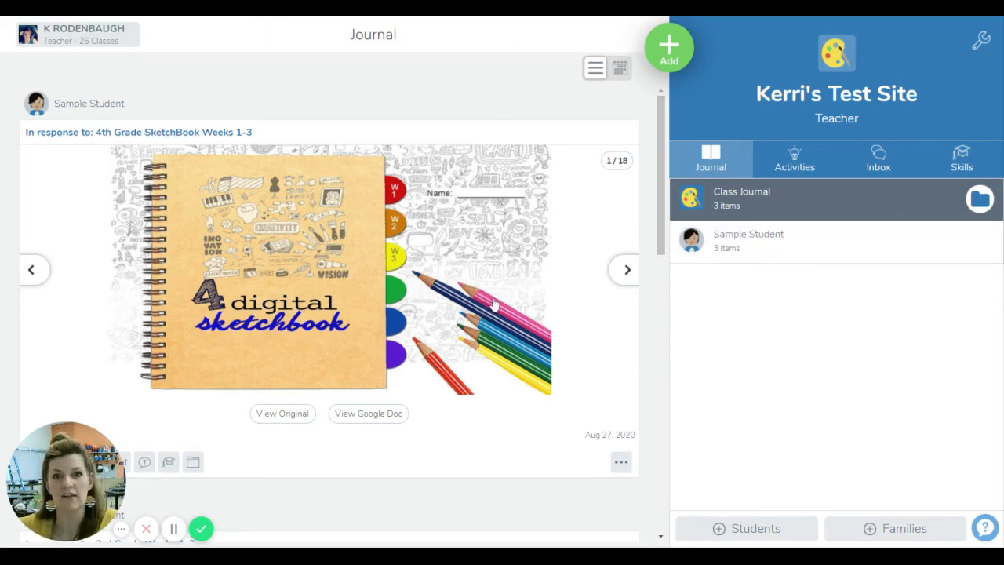
{"action": "mouse_move", "coordinate": [82, 198]}
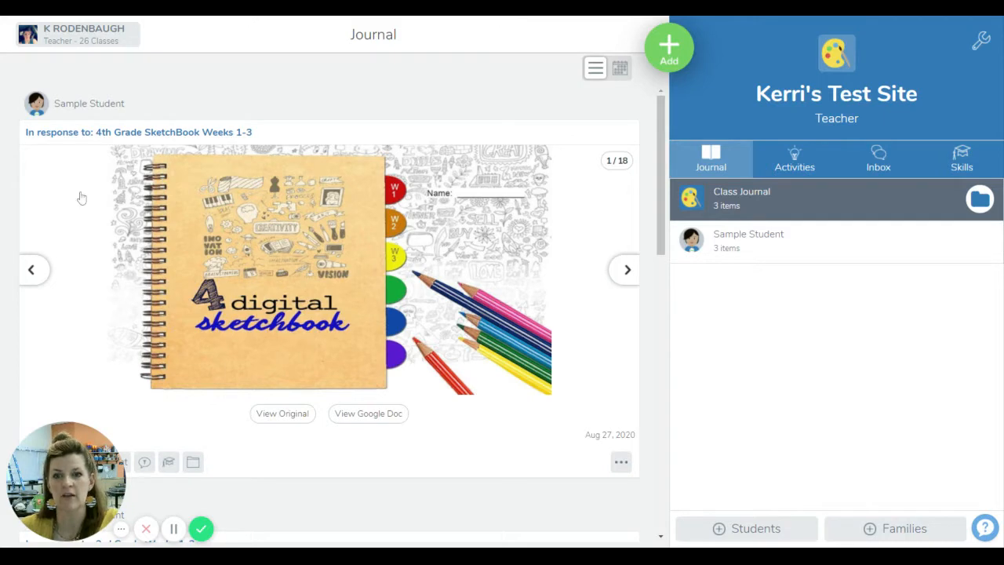
- From the Activities list, add a response to the 4th Grade SketchBook Weeks 1-3 activity
{"action": "left_click", "coordinate": [75, 34]}
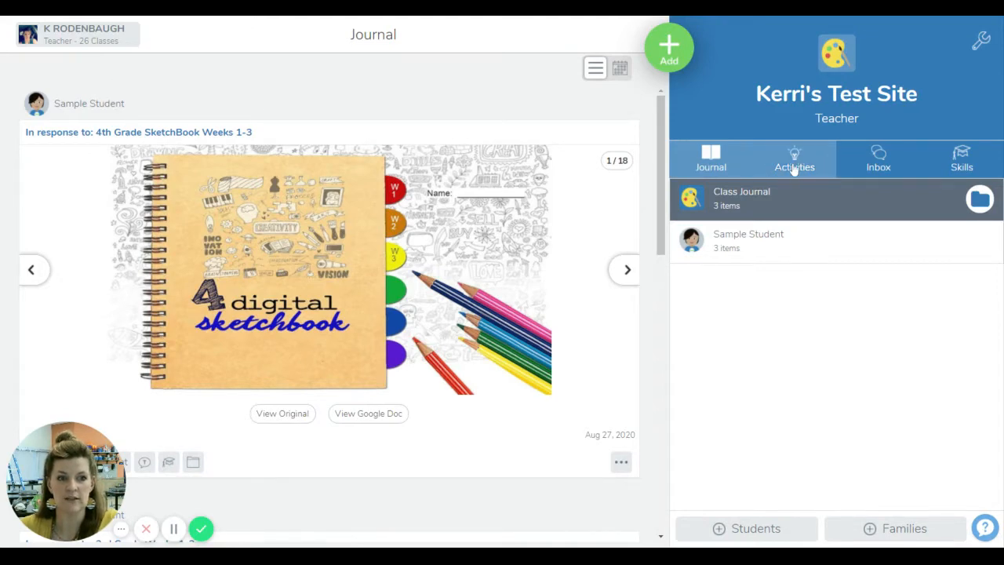
{"action": "left_click", "coordinate": [794, 159]}
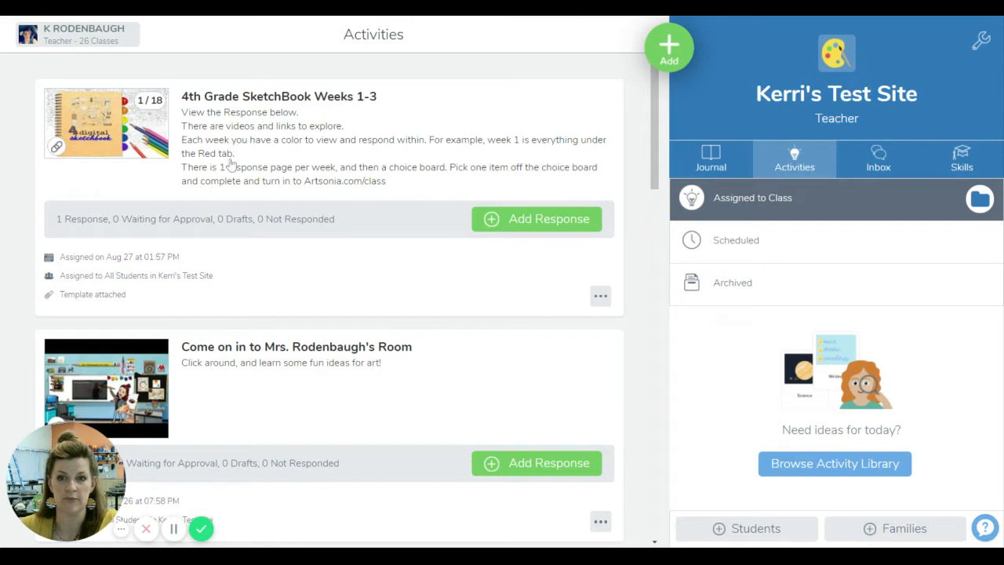
{"action": "mouse_move", "coordinate": [137, 147]}
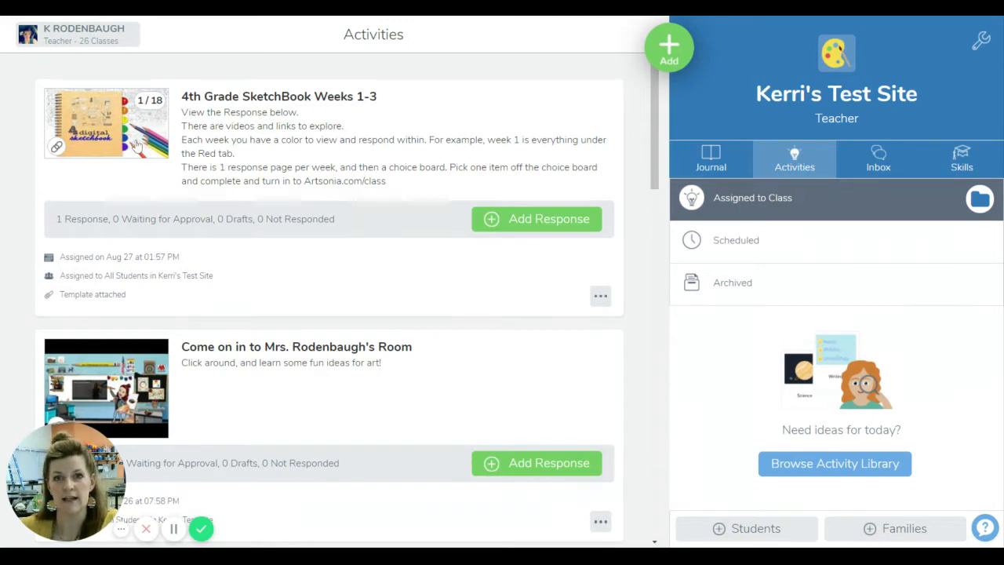
{"action": "mouse_move", "coordinate": [101, 96]}
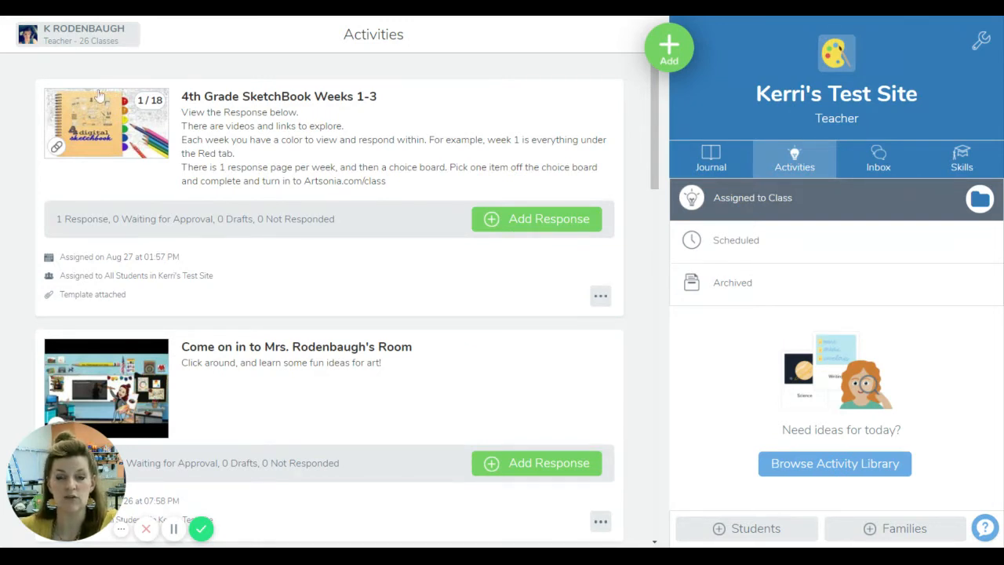
{"action": "mouse_move", "coordinate": [98, 181]}
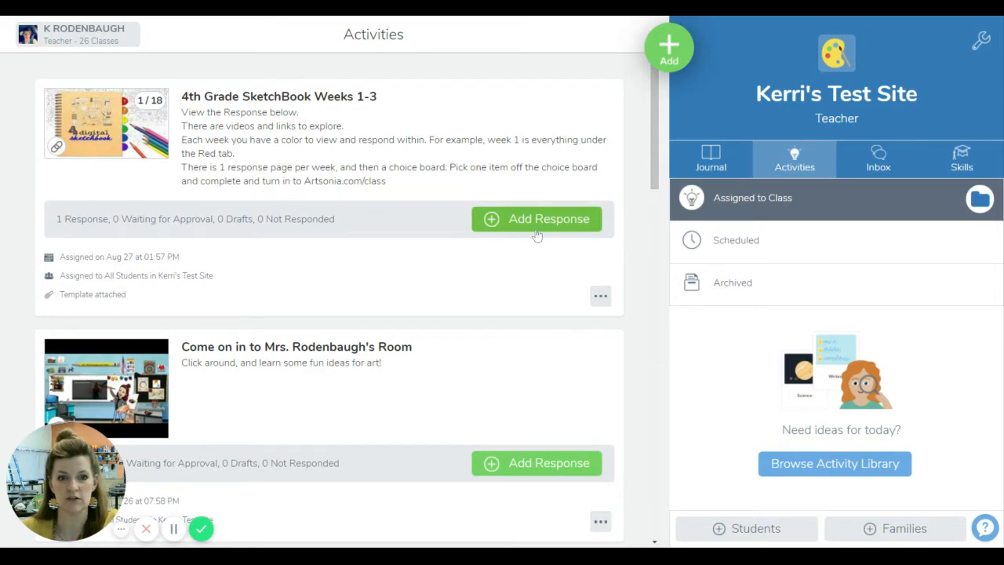
{"action": "left_click", "coordinate": [536, 219]}
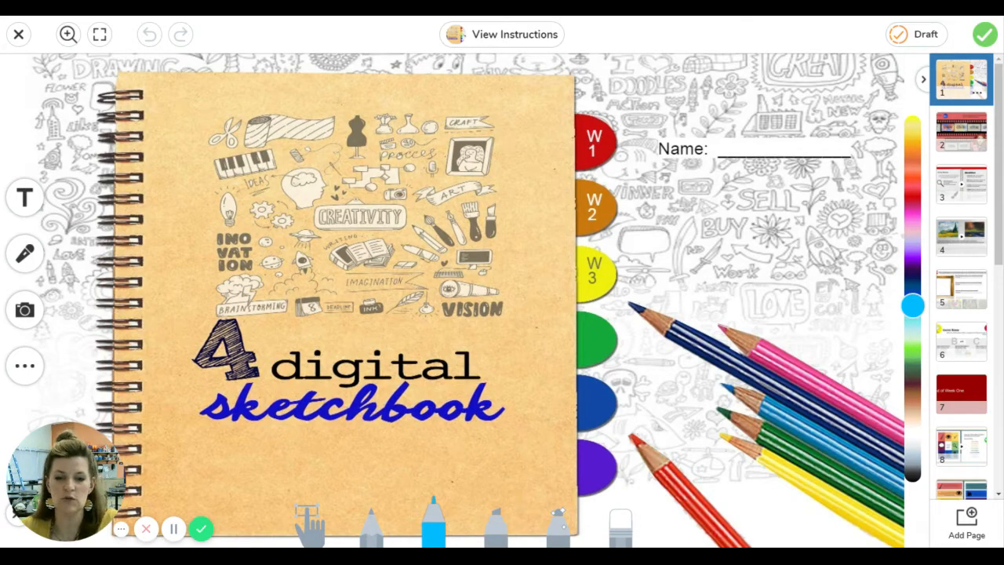
- Page through the Elements of Art and Van Gogh/Nolde pages to page 5's frame worksheet
{"action": "left_click", "coordinate": [960, 134]}
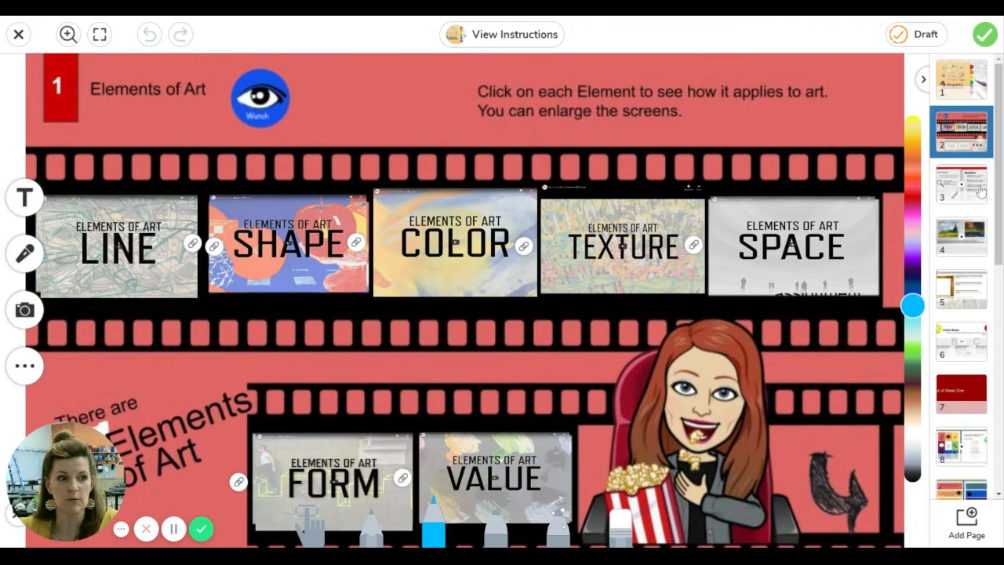
{"action": "left_click", "coordinate": [961, 237]}
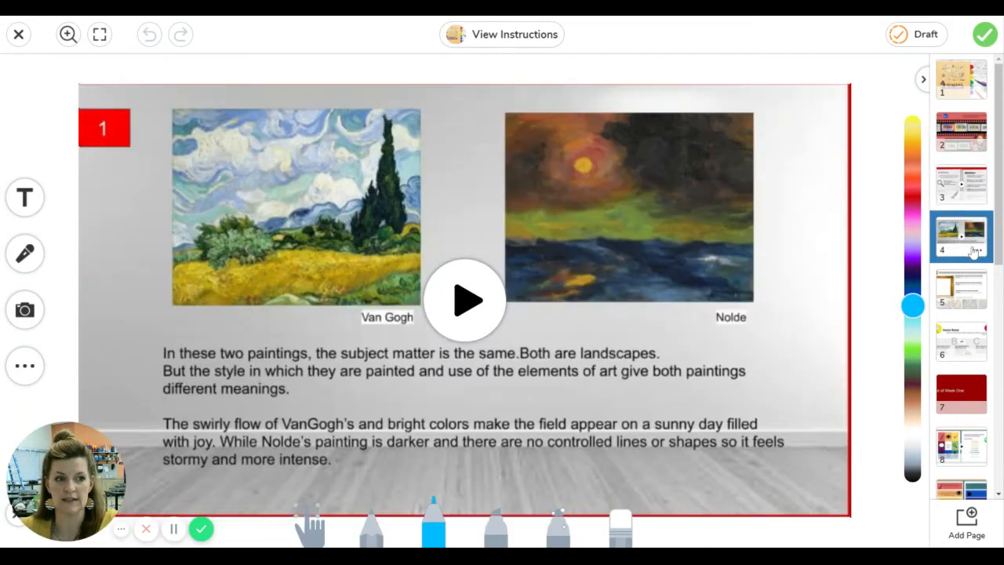
{"action": "left_click", "coordinate": [961, 290]}
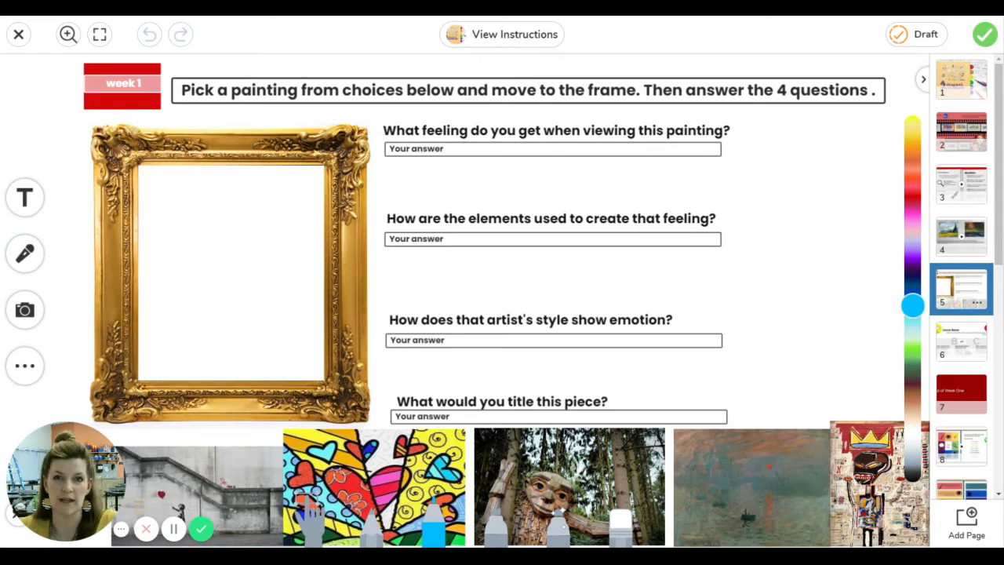
- Drag the colourful hearts painting into the gold frame, then go to the Choice Board page
{"action": "left_click", "coordinate": [557, 417]}
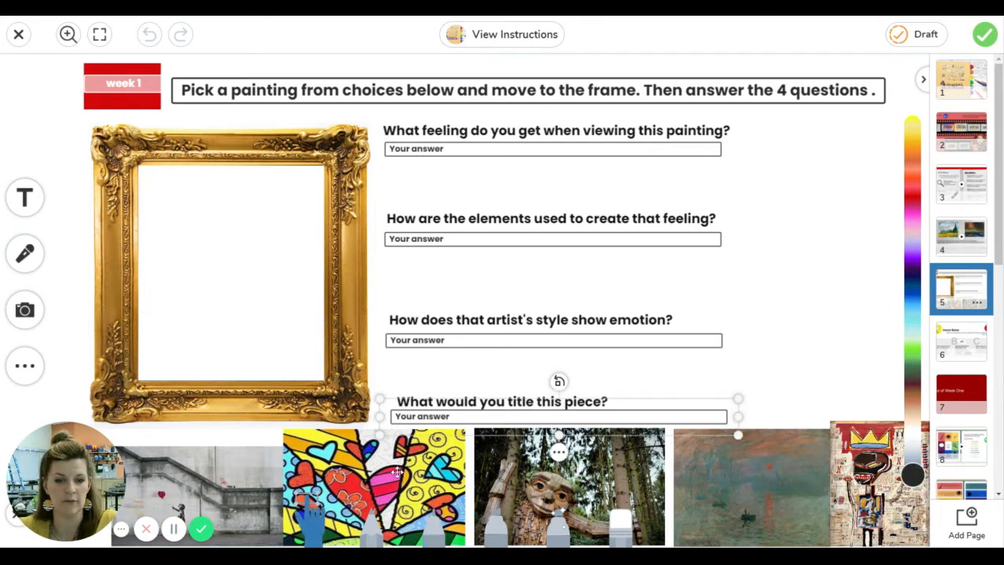
{"action": "left_click_drag", "start_coordinate": [374, 471], "coordinate": [227, 227]}
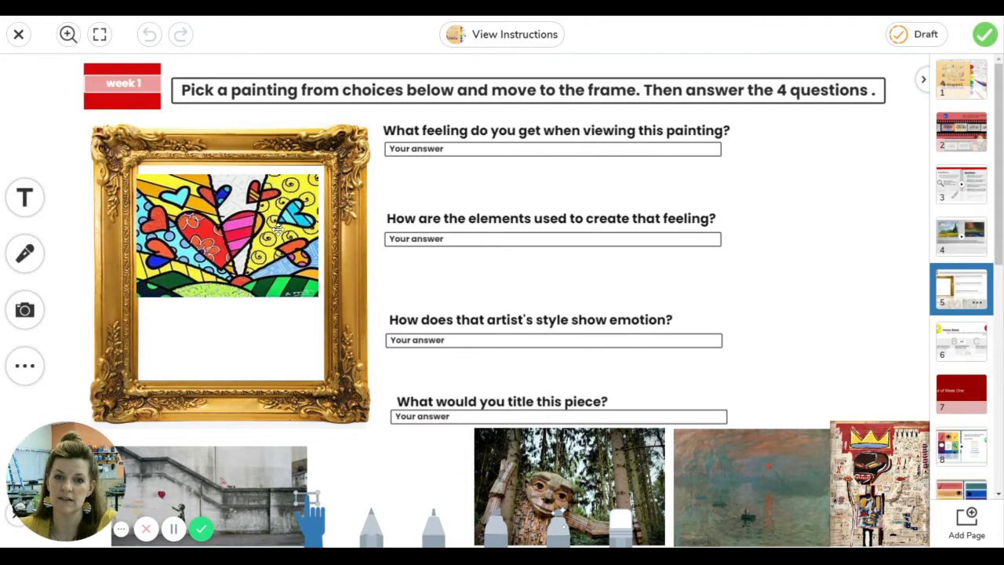
{"action": "left_click", "coordinate": [227, 235]}
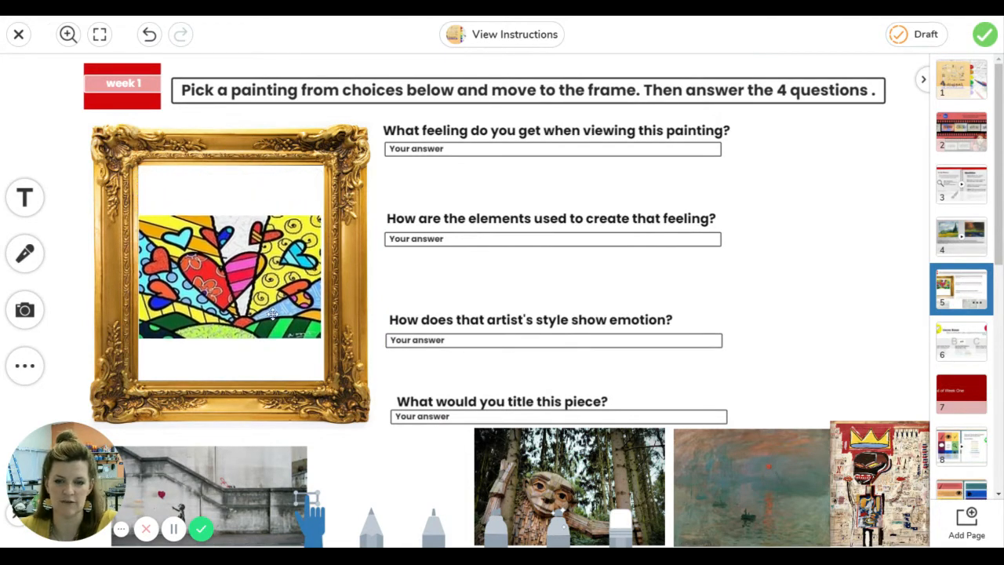
{"action": "left_click", "coordinate": [227, 270]}
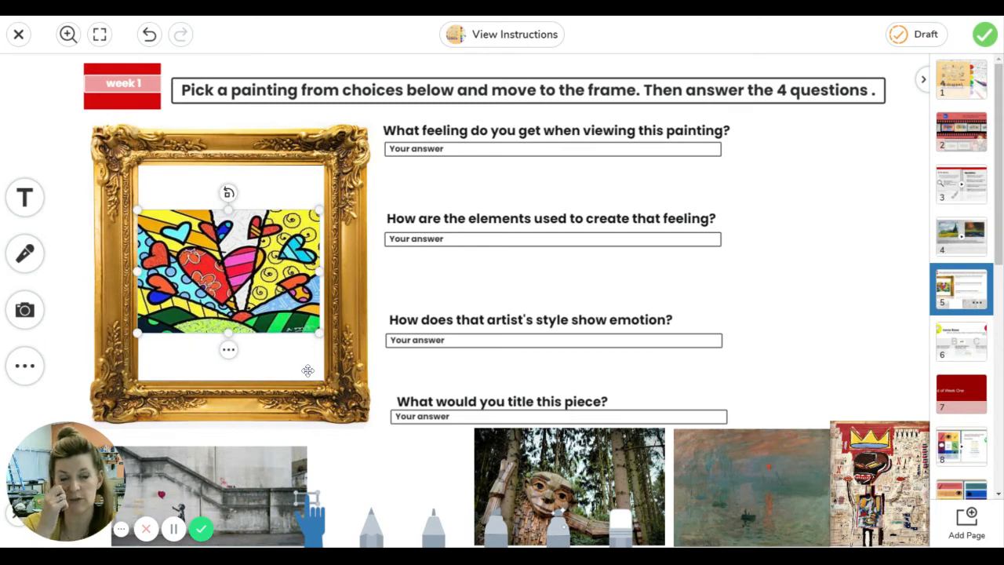
{"action": "mouse_move", "coordinate": [403, 166]}
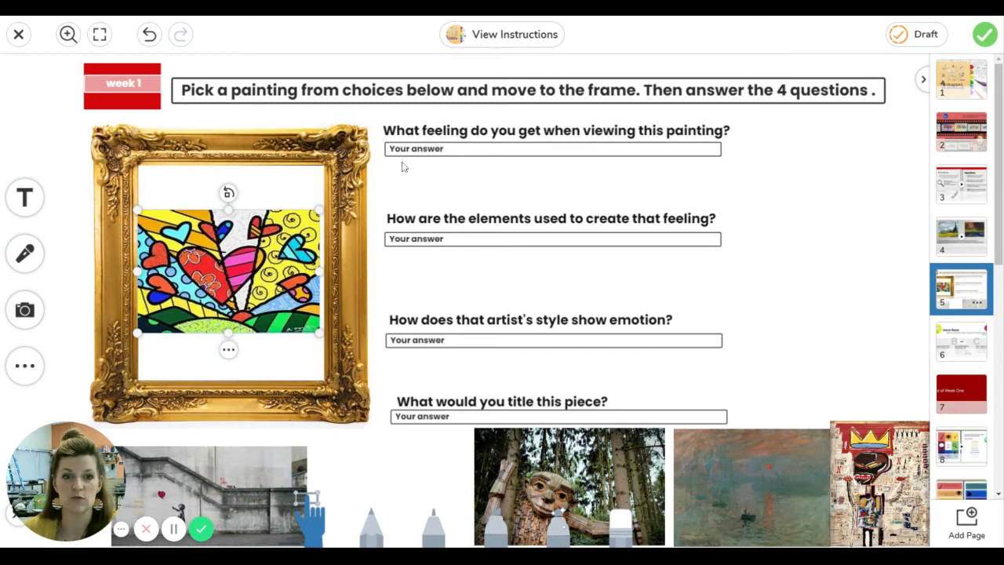
{"action": "mouse_move", "coordinate": [443, 167]}
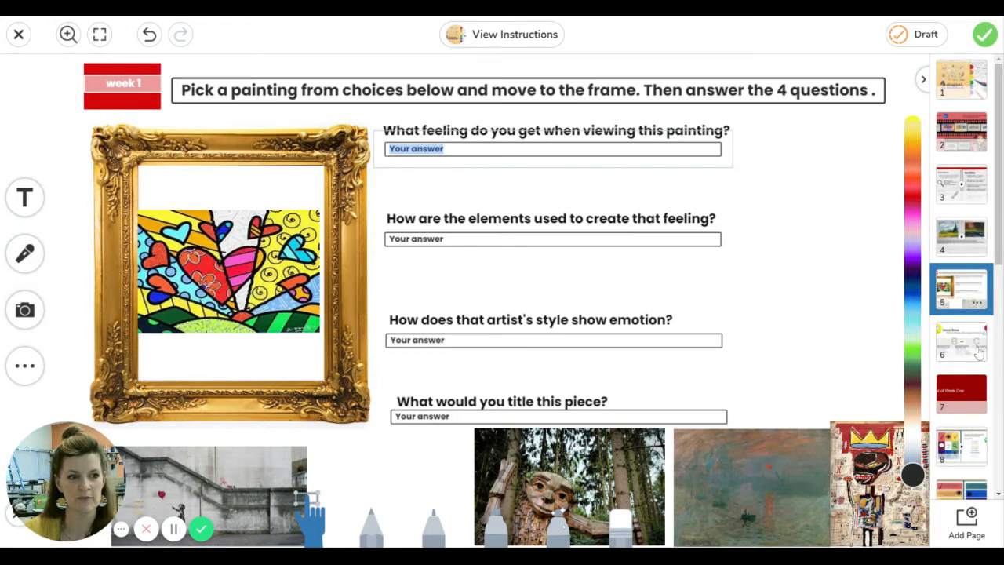
{"action": "left_click", "coordinate": [961, 341]}
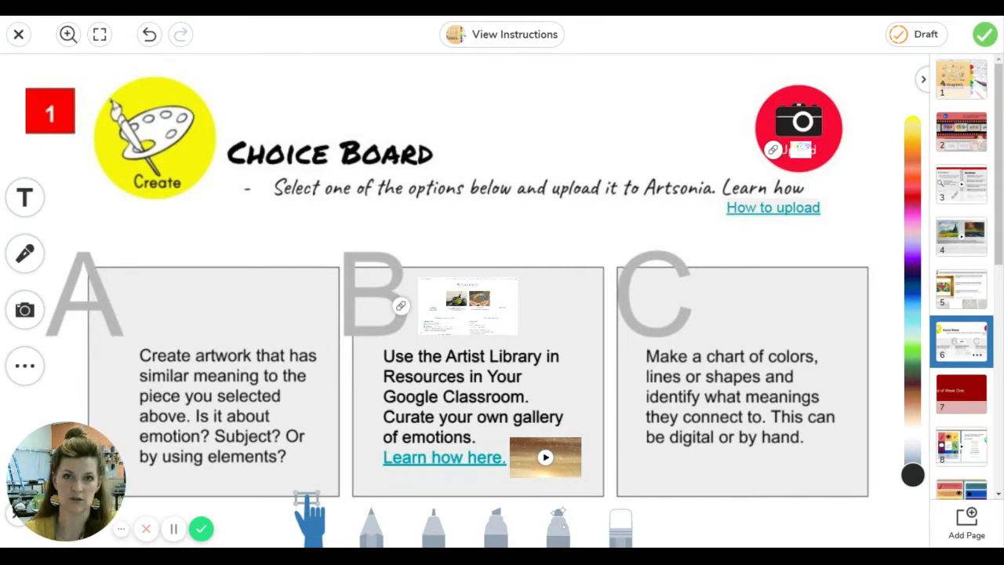
{"action": "mouse_move", "coordinate": [716, 269]}
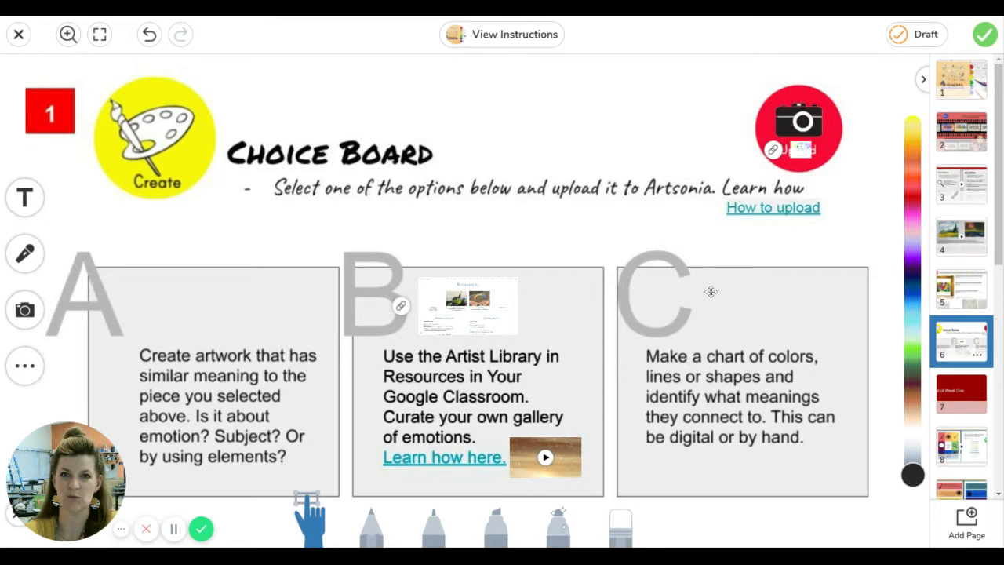
{"action": "mouse_move", "coordinate": [732, 314]}
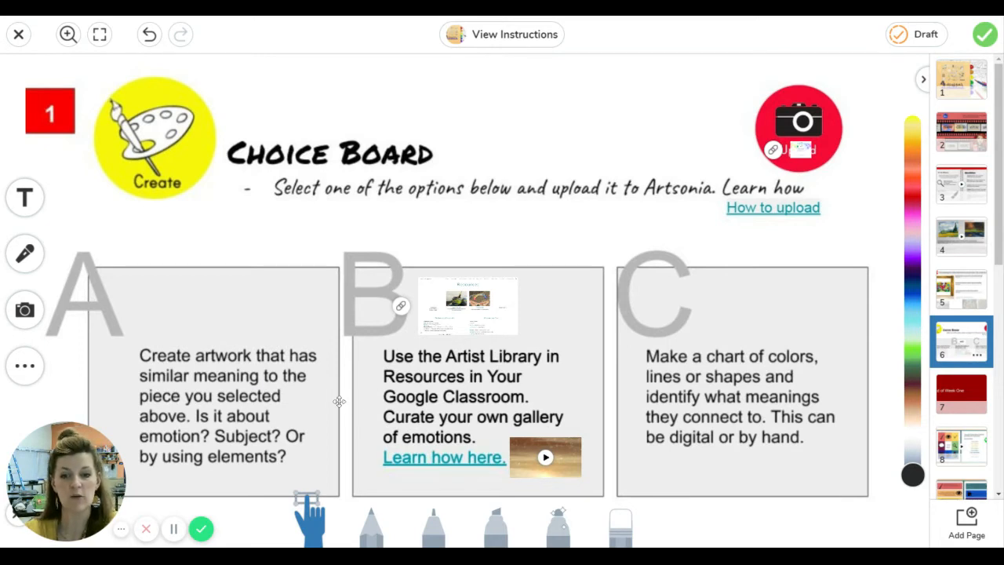
{"action": "mouse_move", "coordinate": [684, 402]}
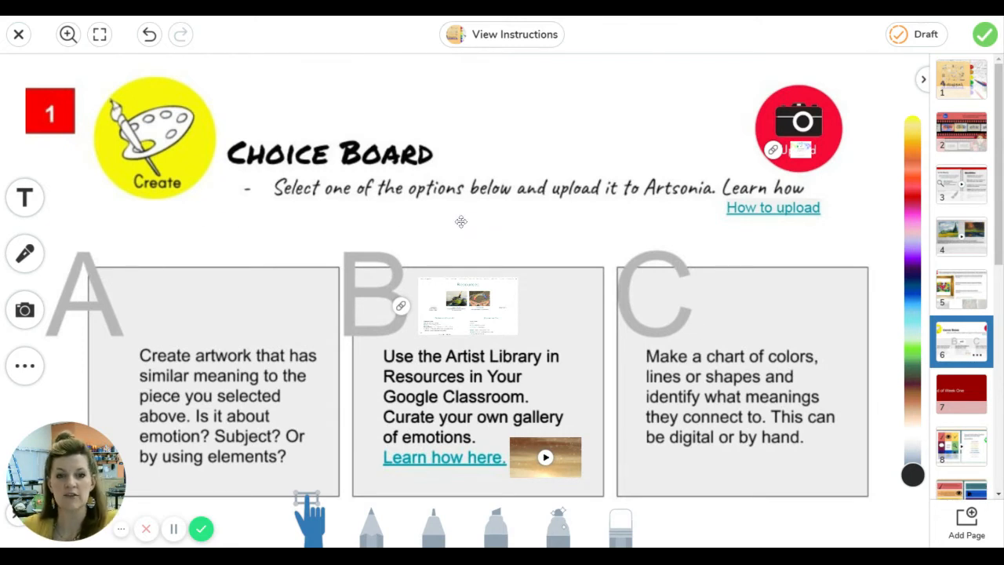
{"action": "mouse_move", "coordinate": [788, 153]}
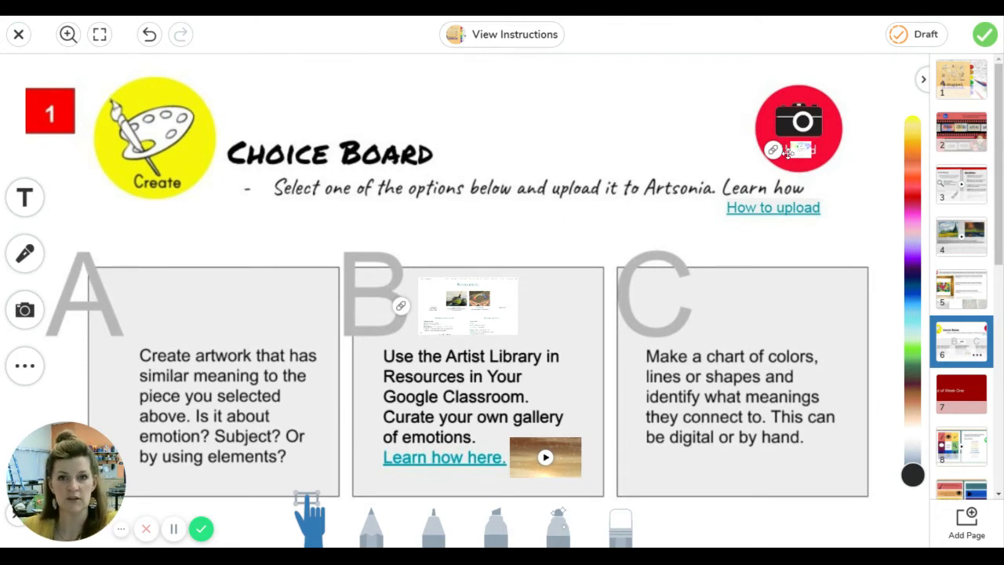
{"action": "mouse_move", "coordinate": [773, 150]}
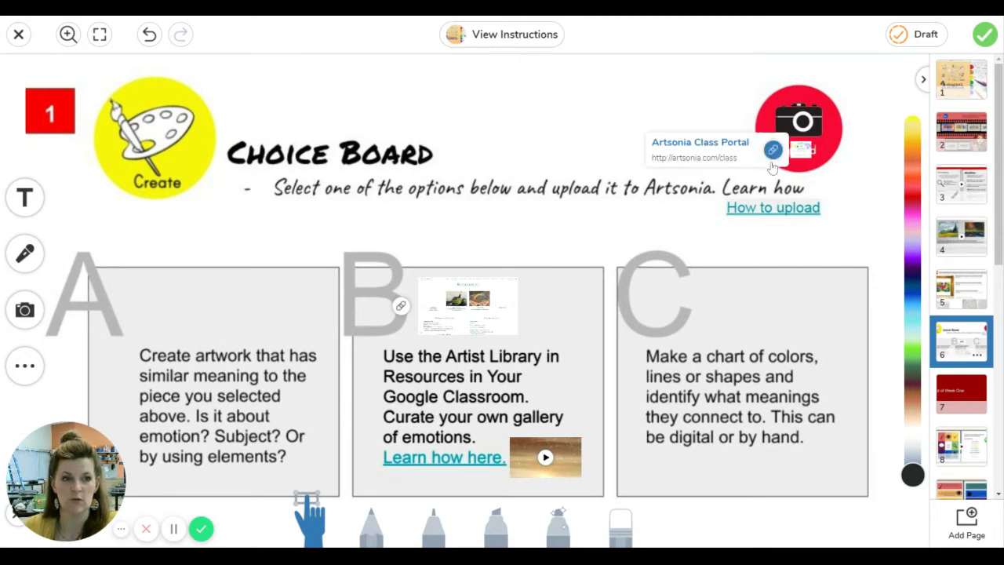
{"action": "mouse_move", "coordinate": [721, 147]}
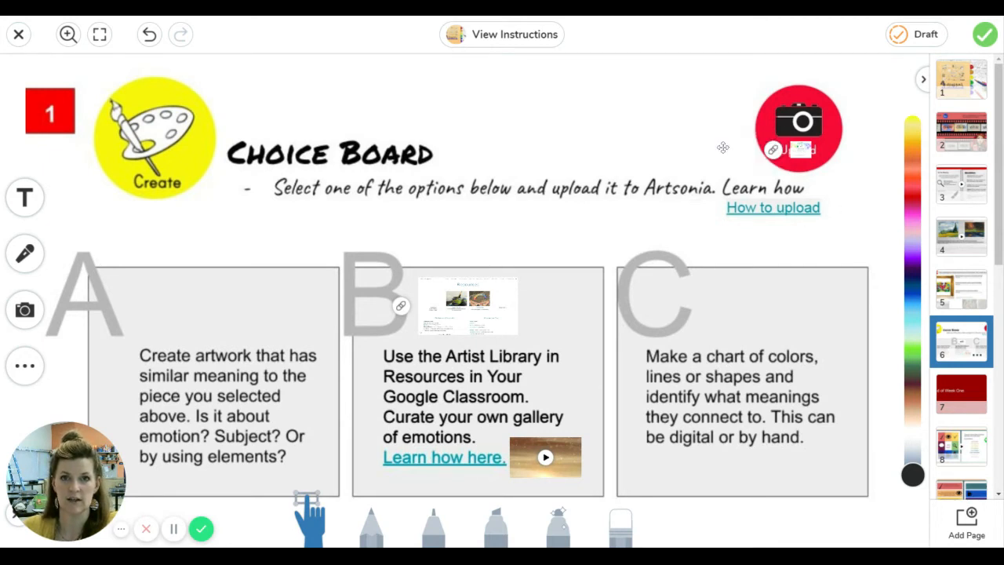
{"action": "mouse_move", "coordinate": [818, 215]}
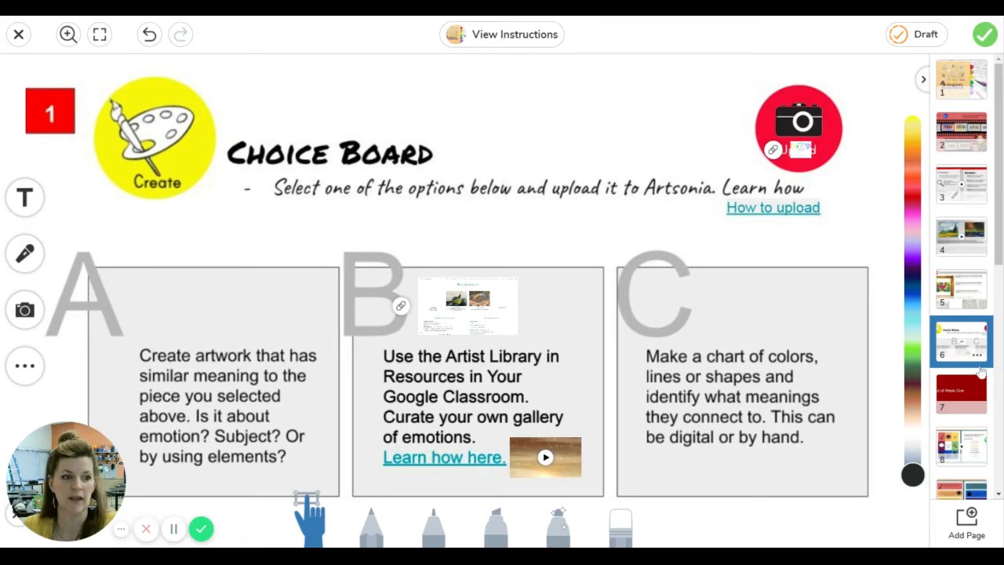
- Visit End of Week One, Studio Habits, and week two pages, ending on Let's VanGogh
{"action": "left_click", "coordinate": [961, 394]}
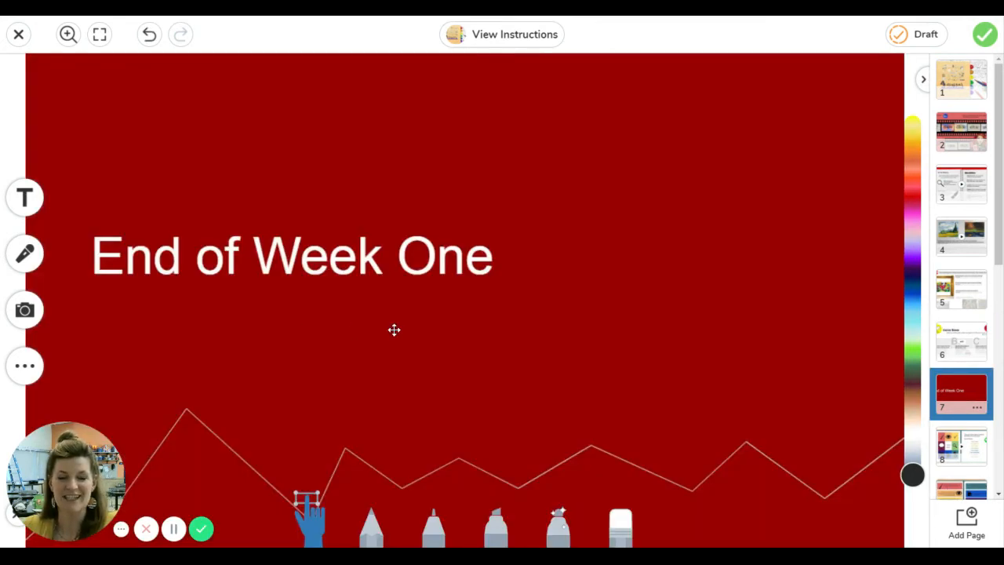
{"action": "mouse_move", "coordinate": [782, 390]}
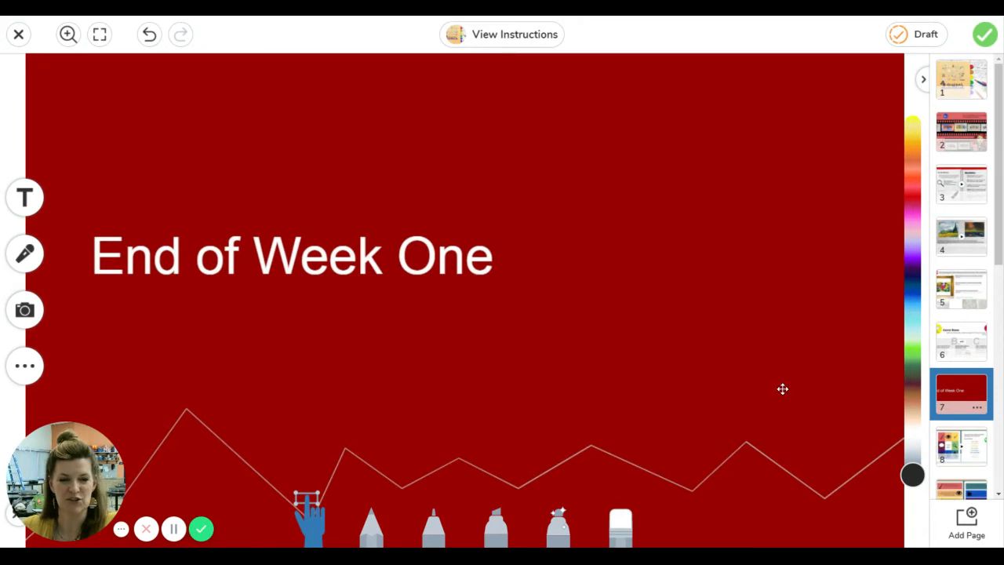
{"action": "left_click", "coordinate": [961, 446]}
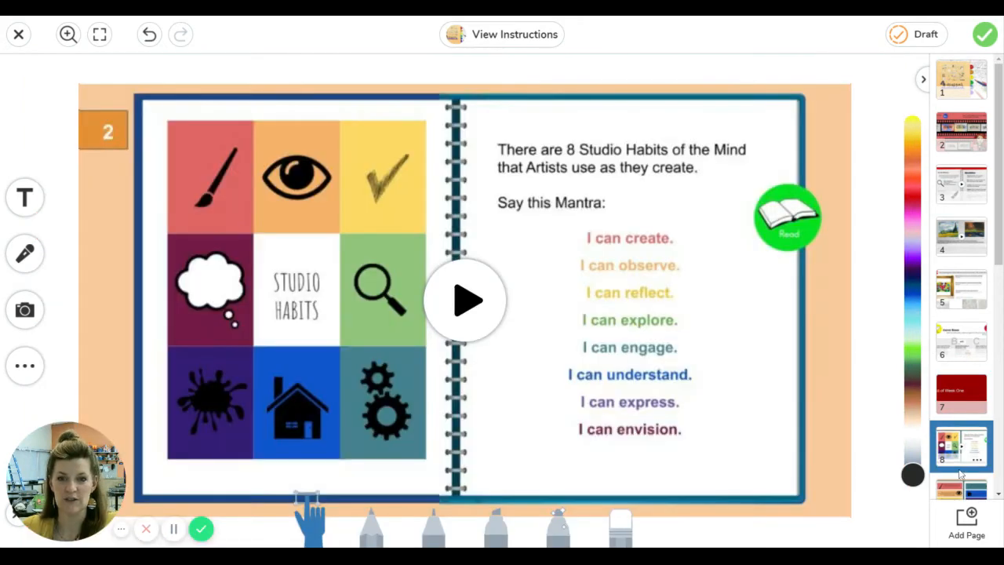
{"action": "scroll", "scroll_direction": "down", "scroll_amount": 3}
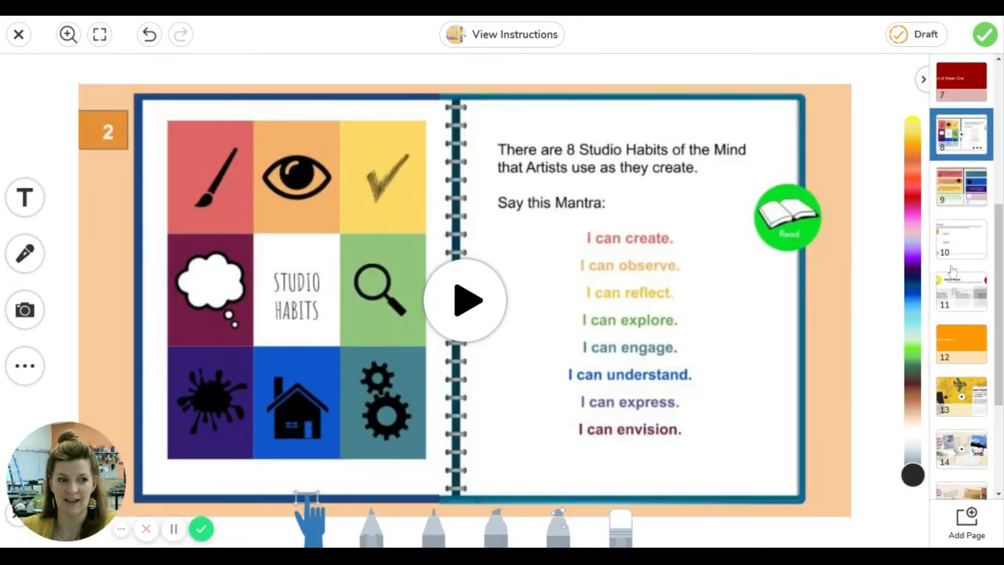
{"action": "left_click", "coordinate": [960, 342]}
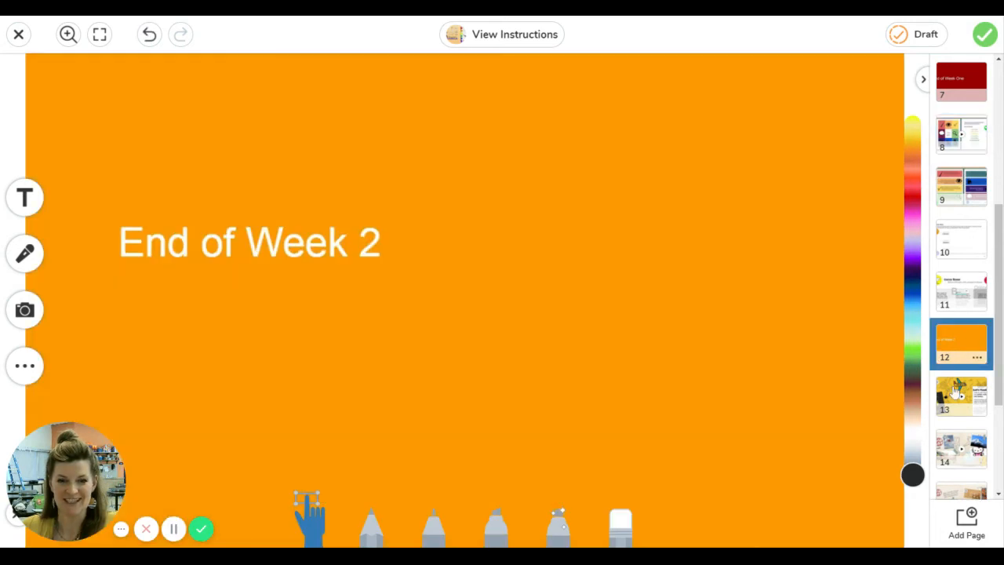
{"action": "left_click", "coordinate": [961, 239]}
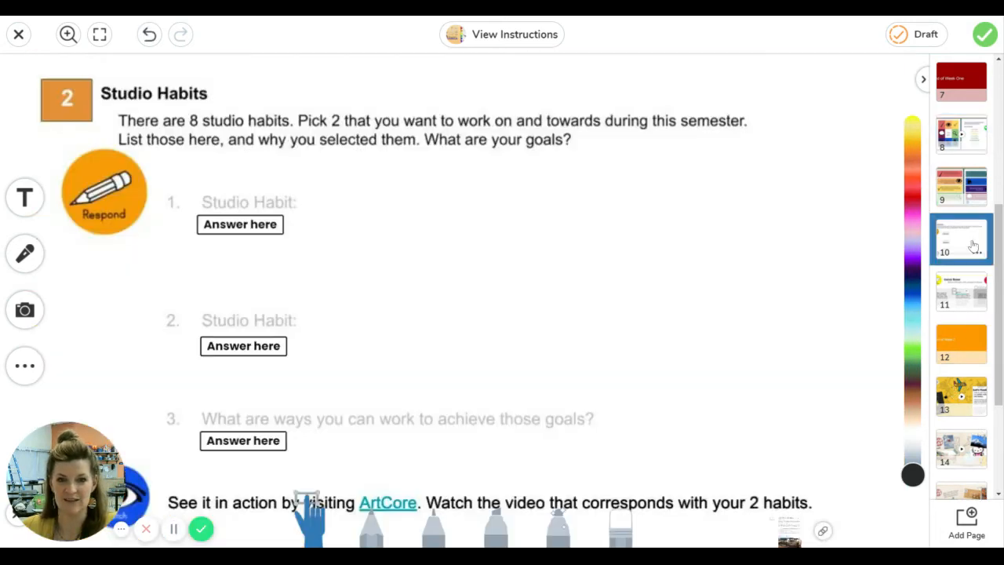
{"action": "left_click", "coordinate": [961, 291]}
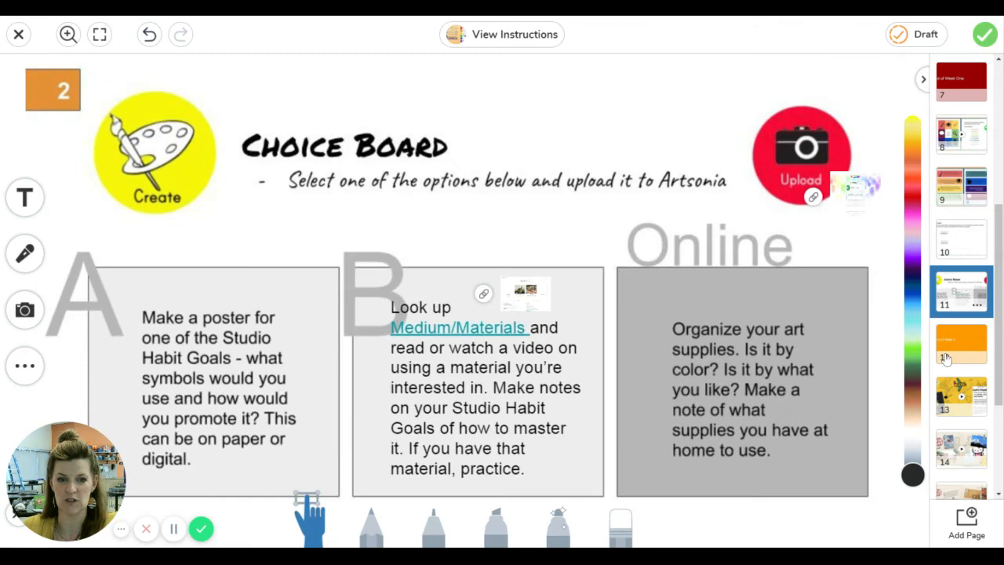
{"action": "left_click", "coordinate": [961, 397]}
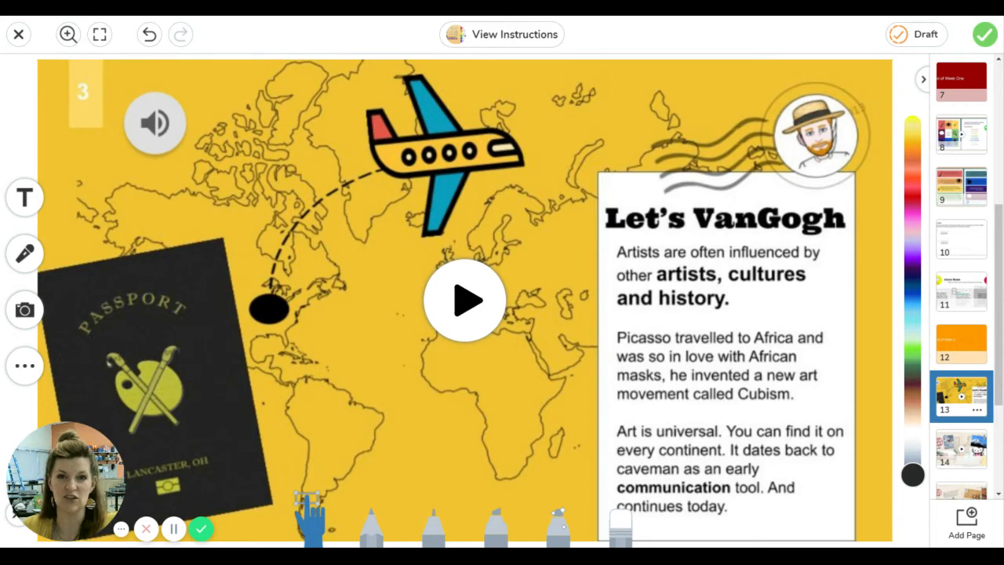
- Review the Japanese art, Notan, postcard and week three Choice Board pages, then upload the response
{"action": "scroll", "scroll_direction": "down", "scroll_amount": 3}
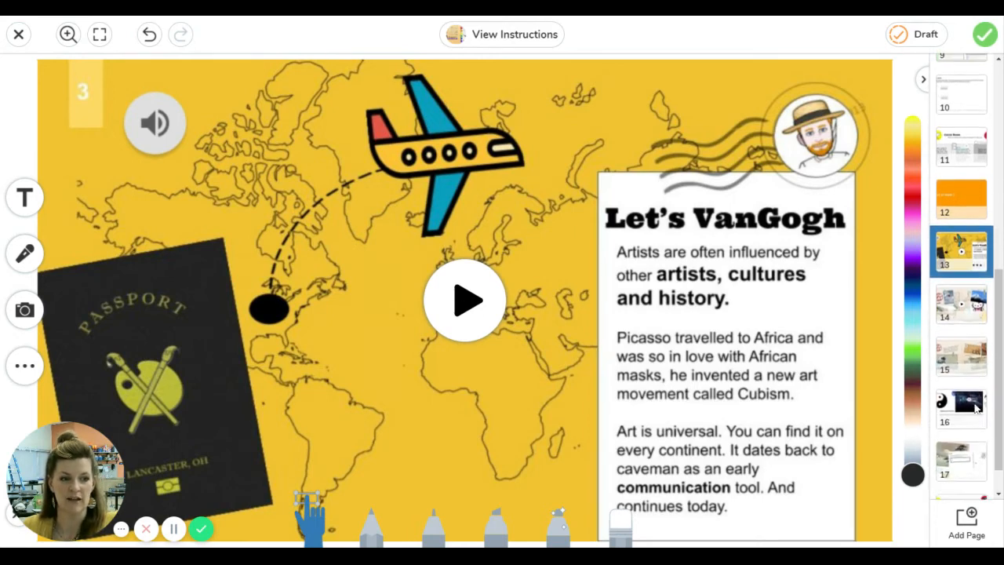
{"action": "left_click", "coordinate": [960, 316]}
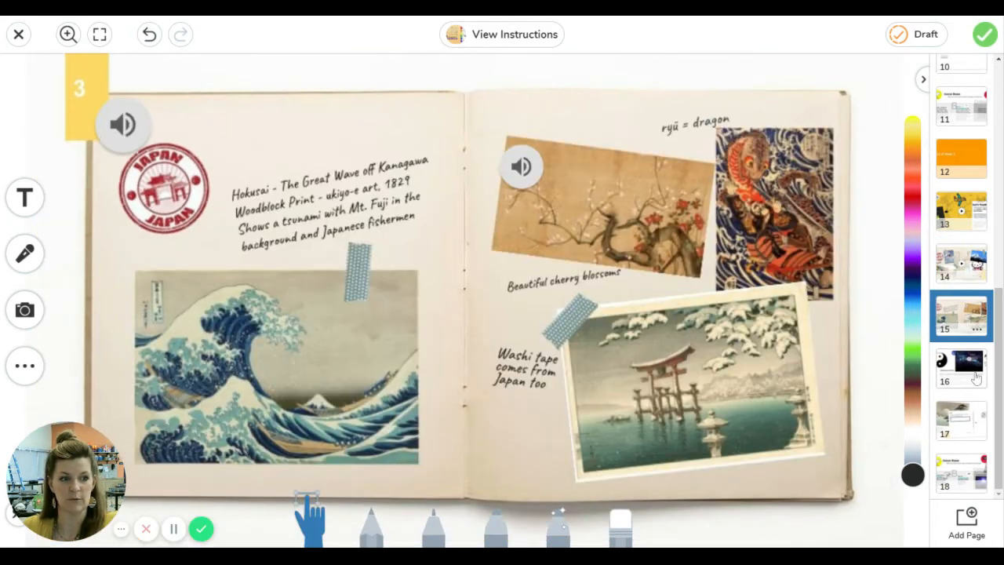
{"action": "left_click", "coordinate": [961, 369]}
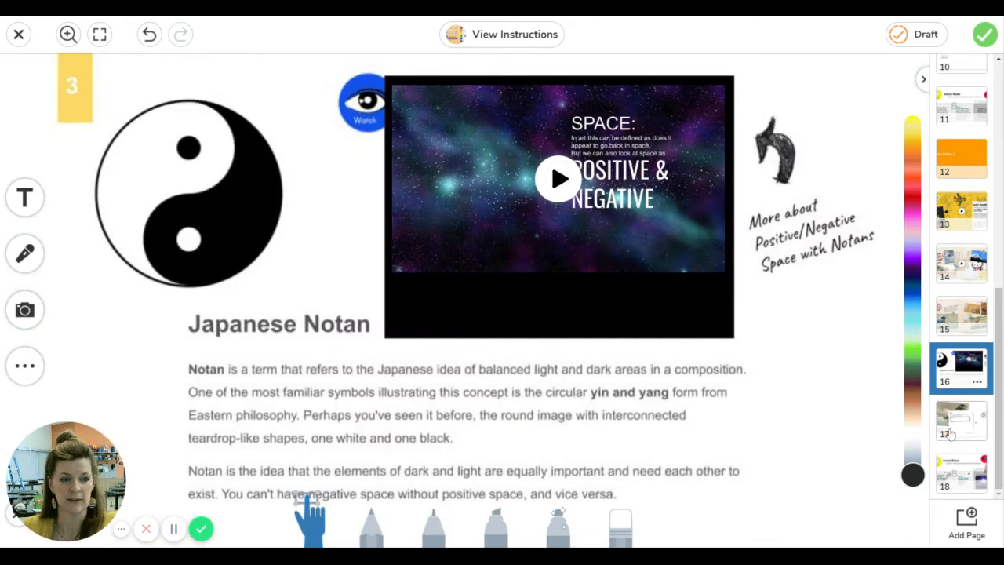
{"action": "left_click", "coordinate": [961, 420]}
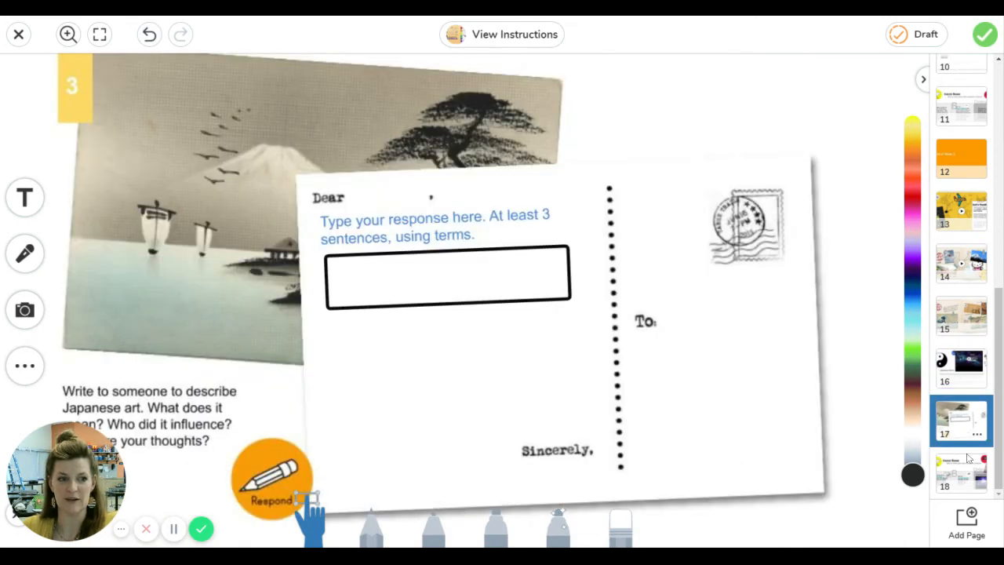
{"action": "left_click", "coordinate": [961, 471]}
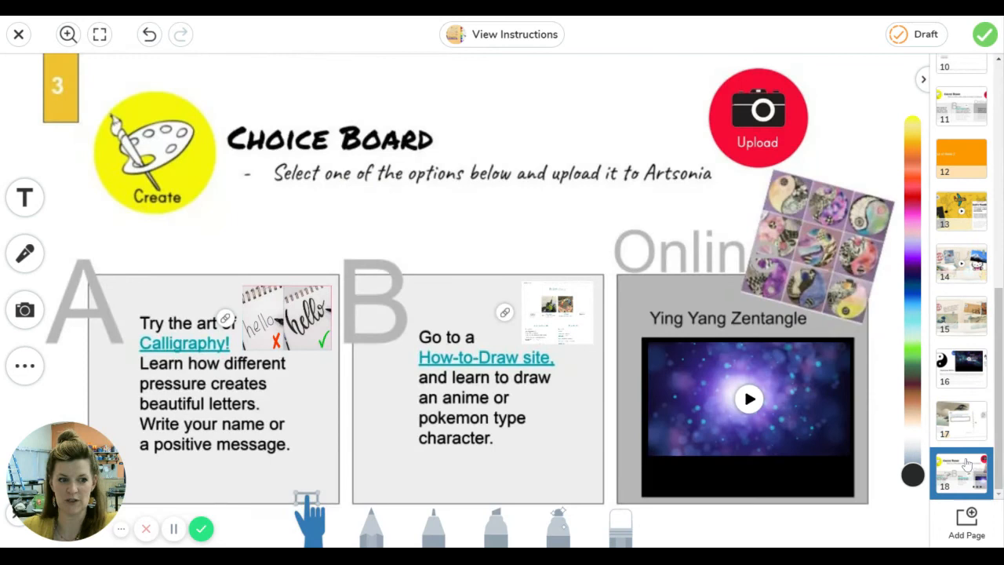
{"action": "mouse_move", "coordinate": [747, 276]}
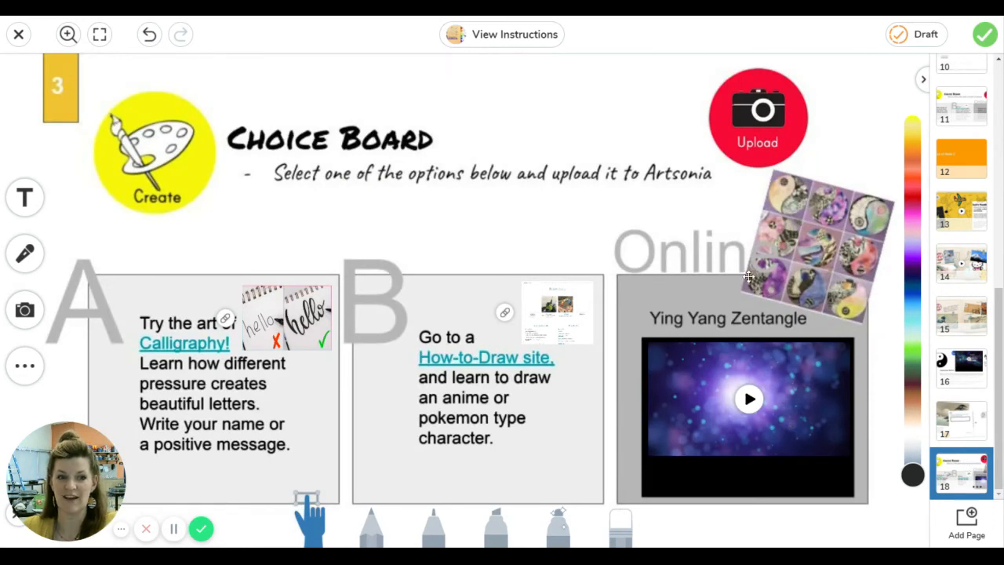
{"action": "mouse_move", "coordinate": [696, 330]}
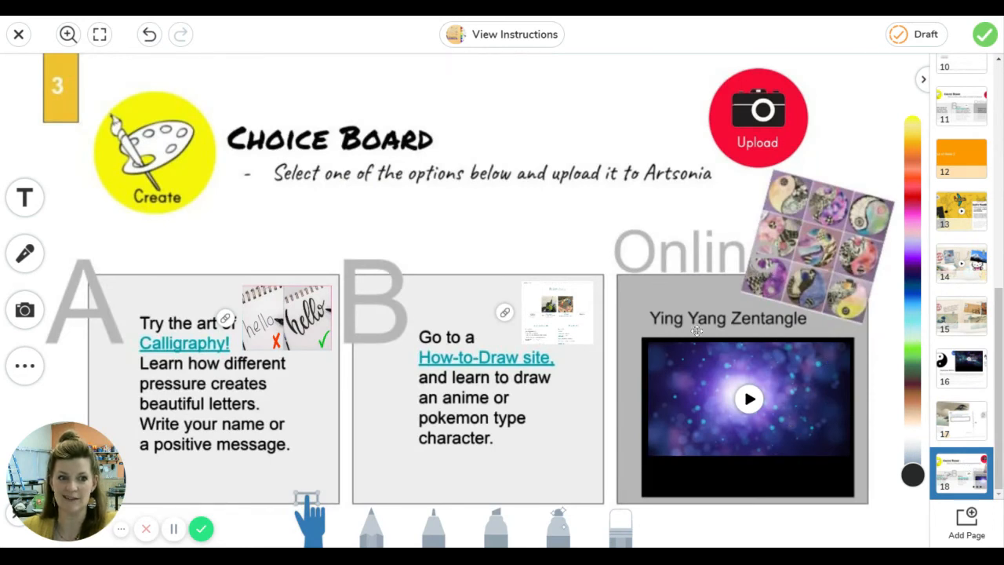
{"action": "mouse_move", "coordinate": [824, 374]}
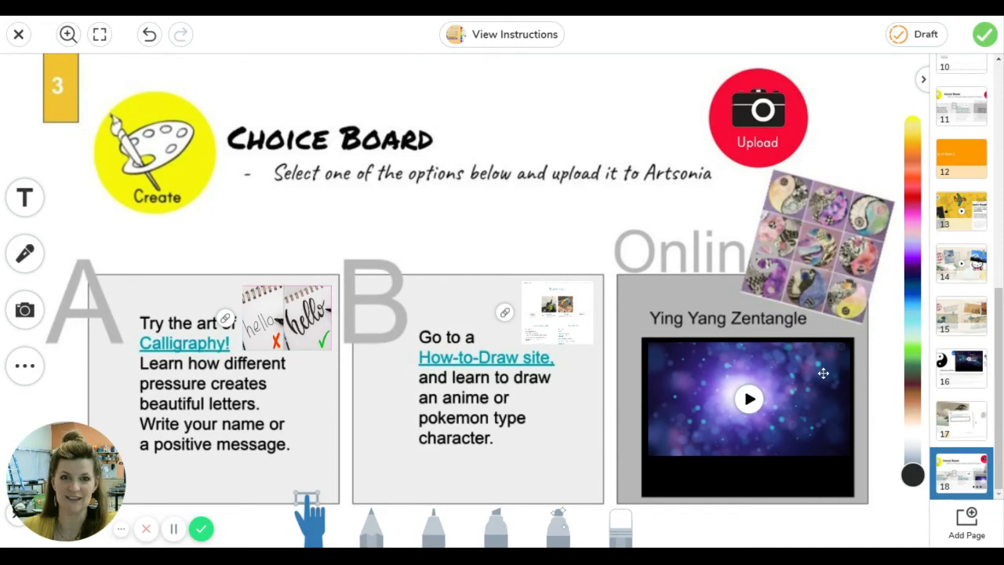
{"action": "mouse_move", "coordinate": [535, 316]}
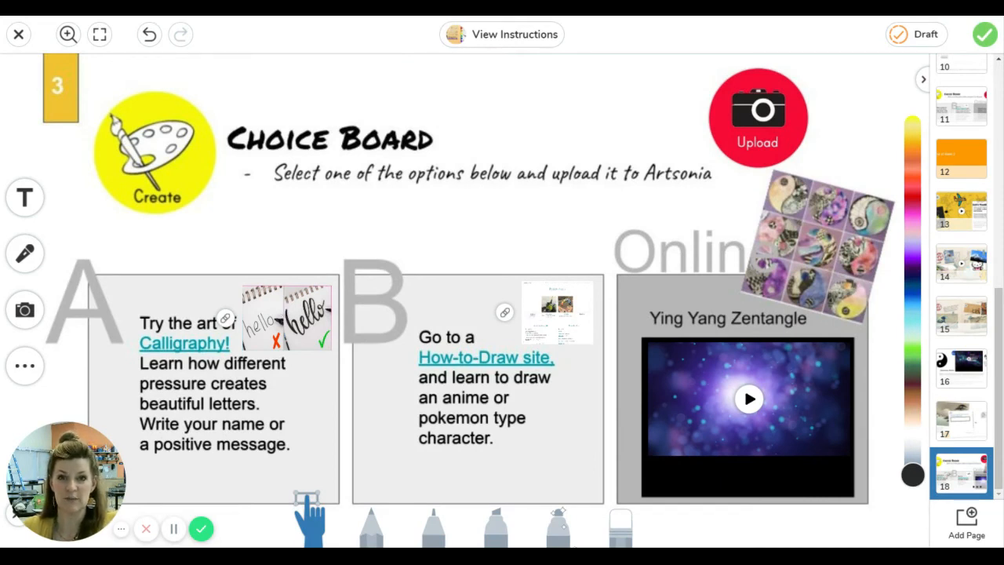
{"action": "mouse_move", "coordinate": [562, 468]}
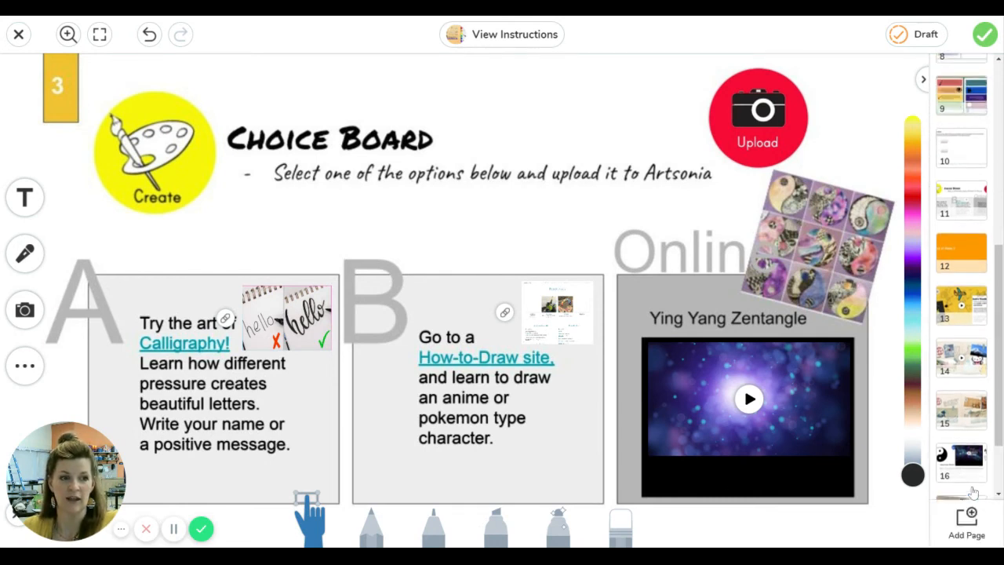
{"action": "scroll", "scroll_direction": "up", "scroll_amount": 3}
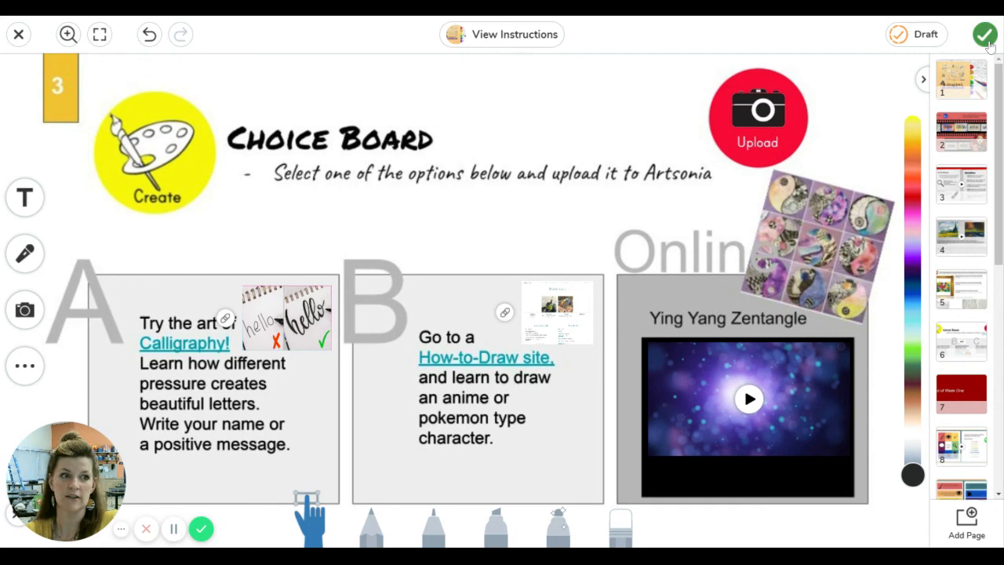
{"action": "left_click", "coordinate": [986, 35]}
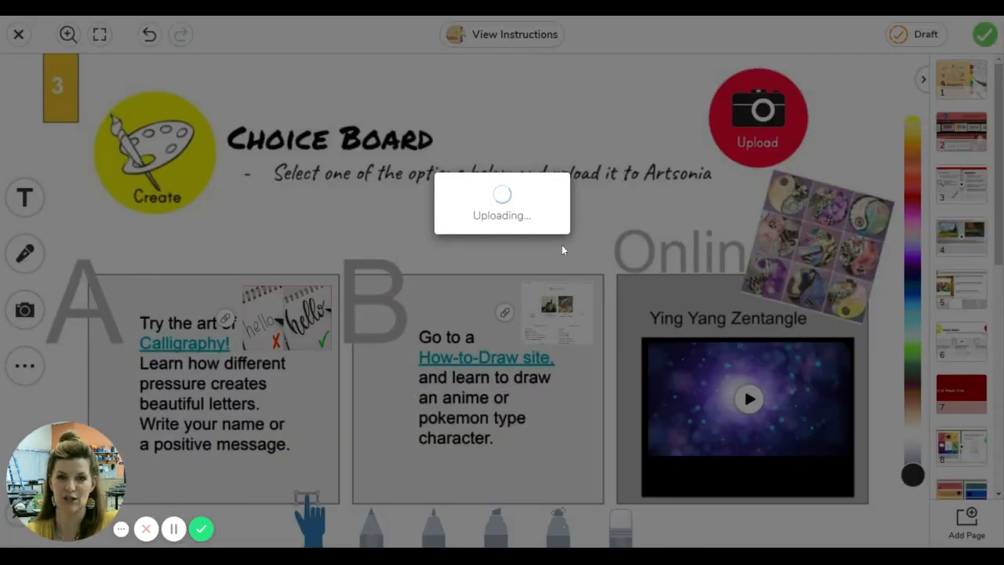